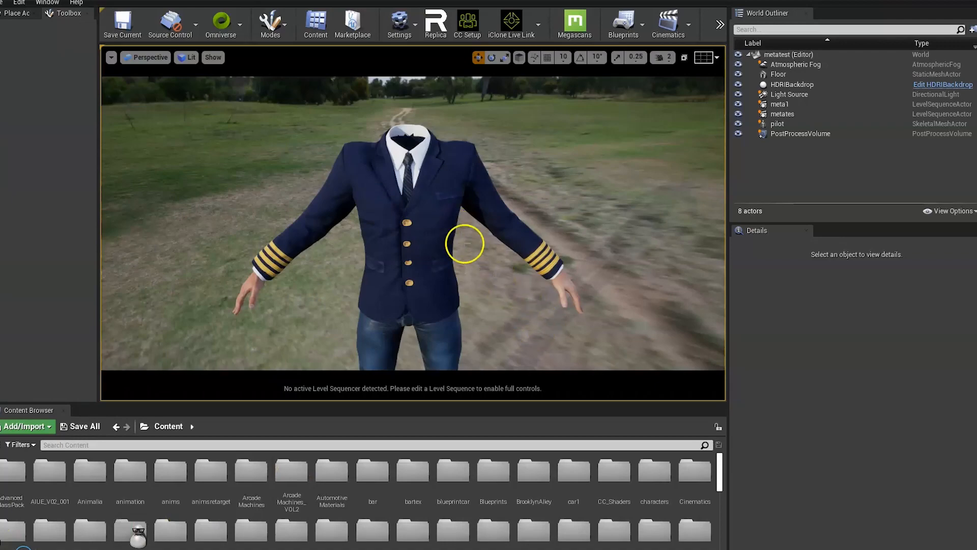
Inspect the pilot body, then create and open Blueprint 'methead' in MetaHumans > Kristofer.
left_click(777, 124)
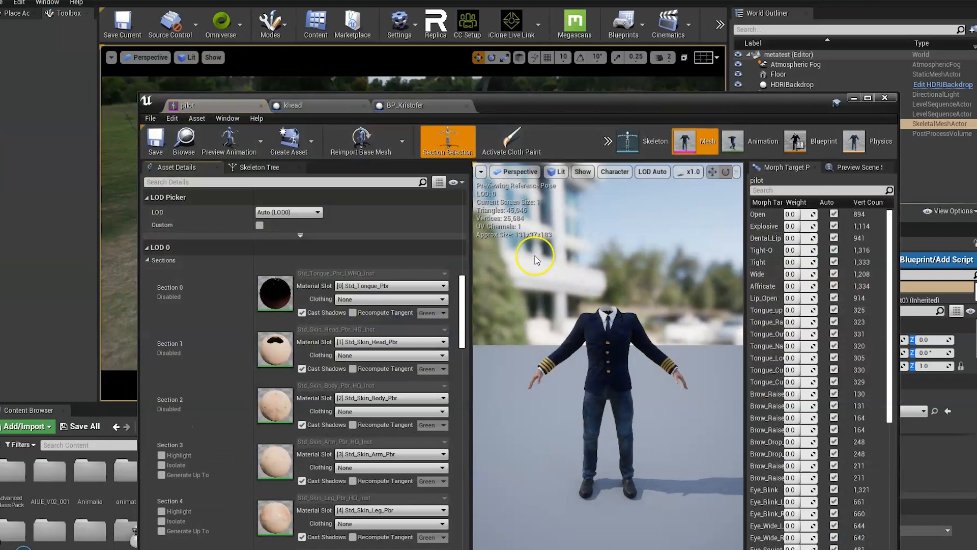
scroll("down", 3)
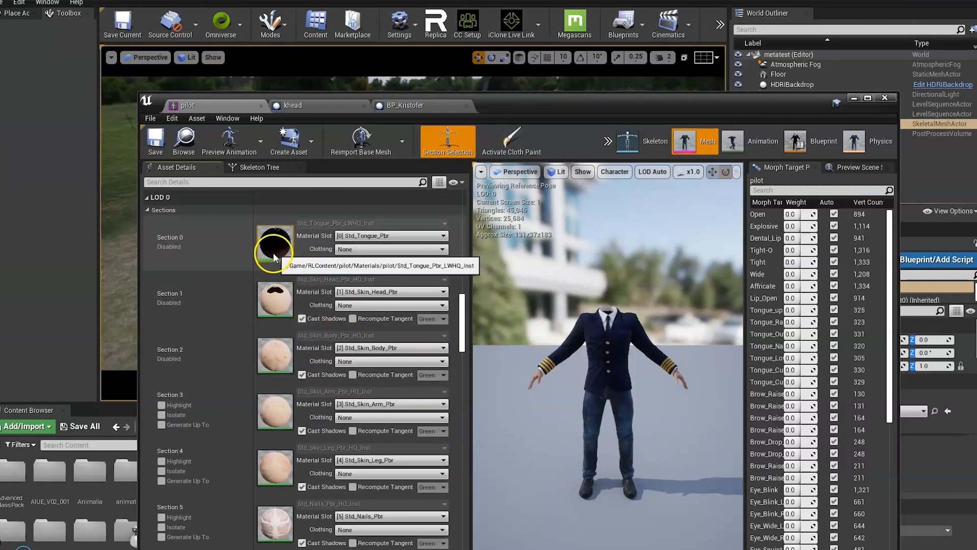
mouse_move(267, 348)
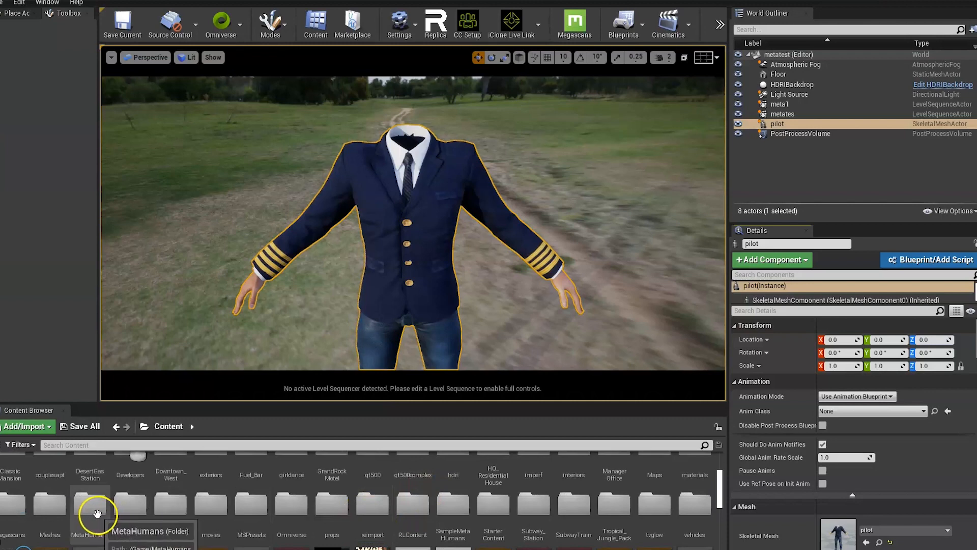
double_click(90, 512)
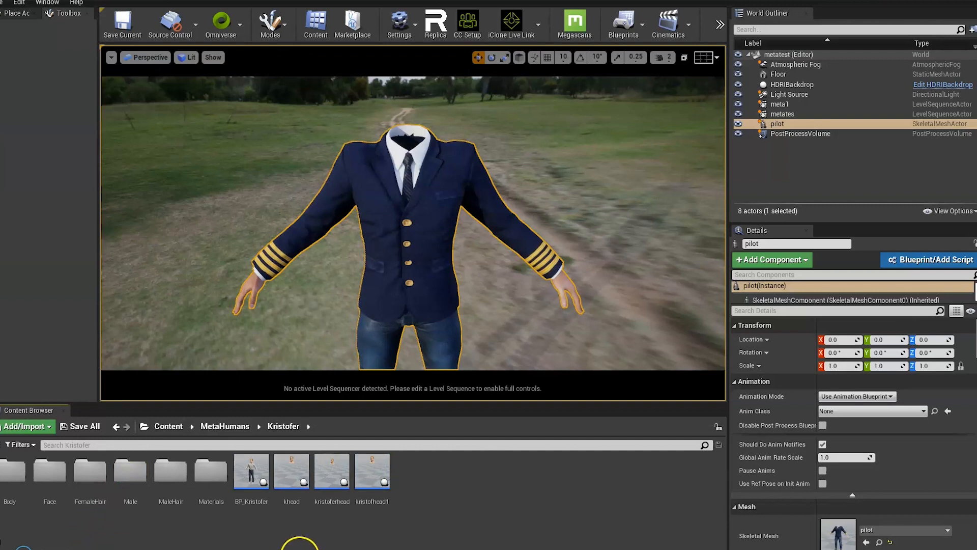
right_click(417, 484)
type("methead")
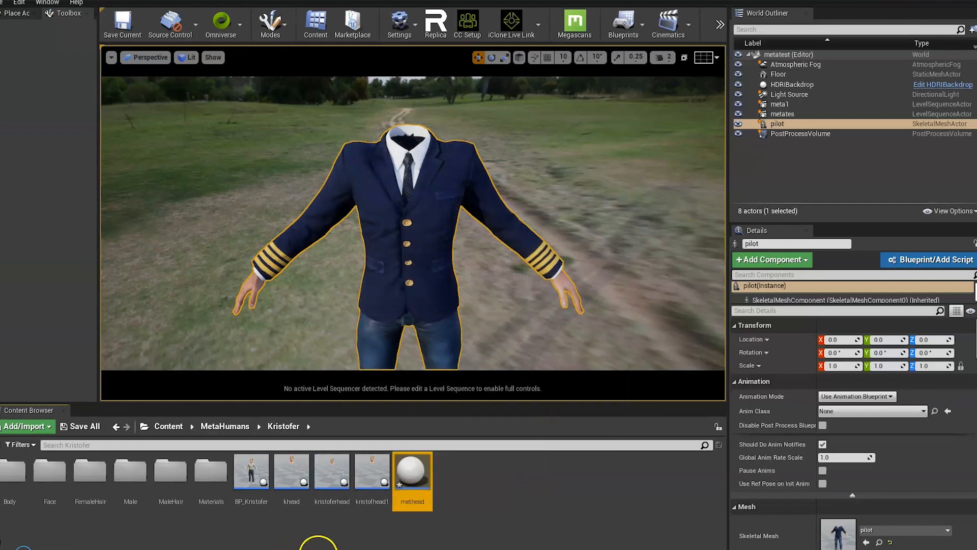
double_click(412, 471)
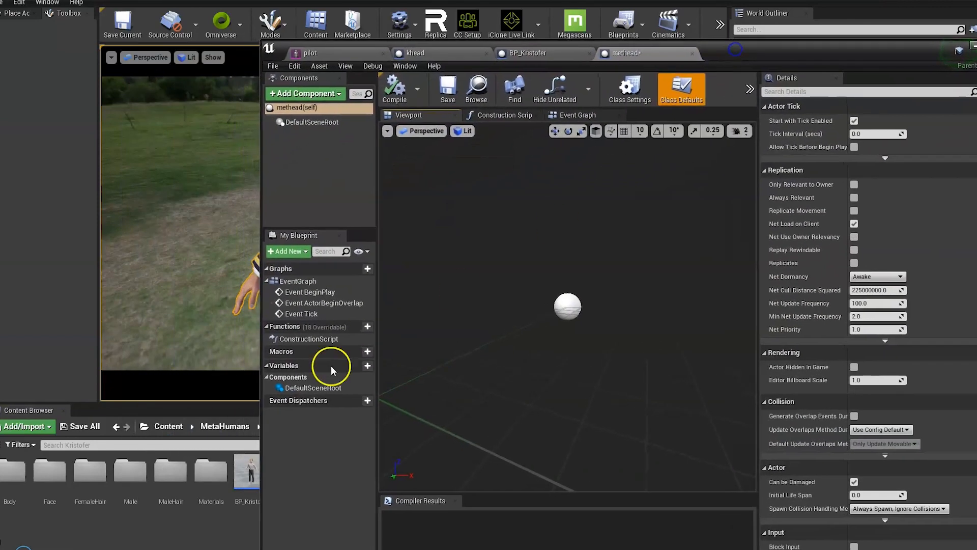
Add Kristofer_FaceMesh from the Face folder as a methead component, then open BP_Kristofer.
left_click(49, 473)
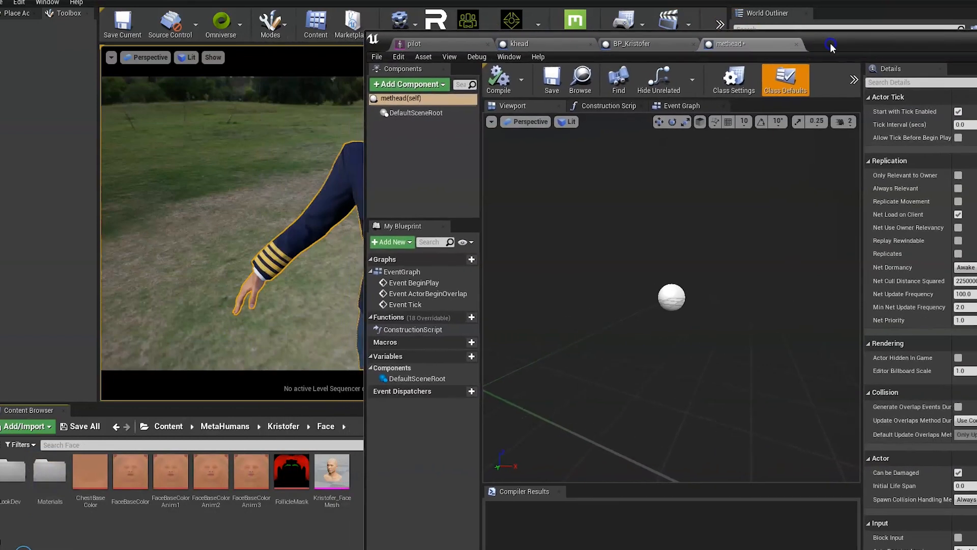
left_click_drag(331, 471, 372, 499)
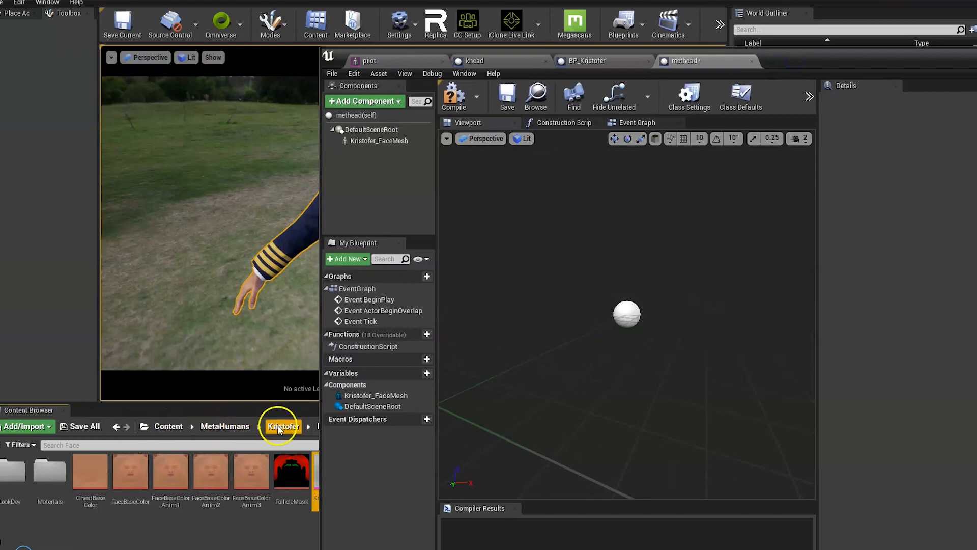
left_click(283, 427)
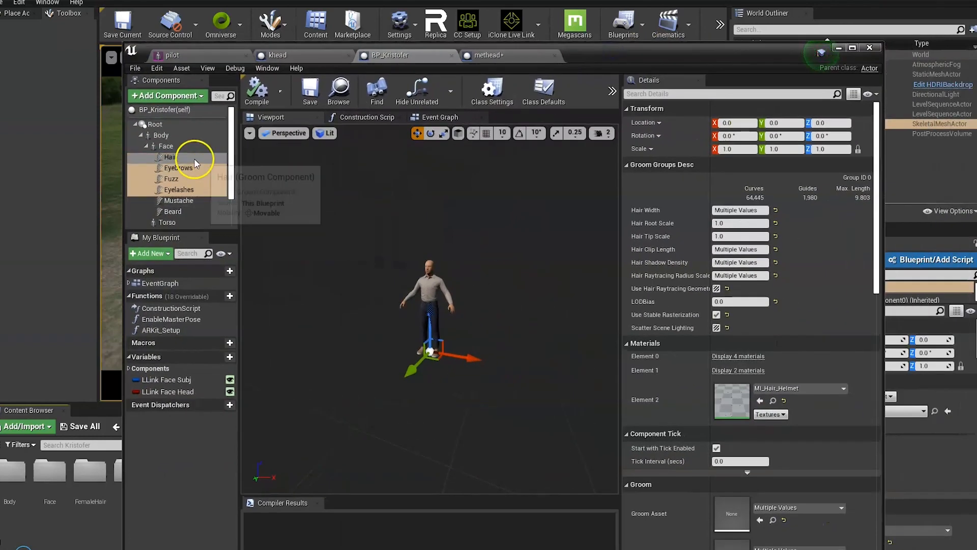
Paste BP_Kristofer's Hair, Eyebrows, Fuzz and Eyelashes grooms under methead's Kristofer_FaceMesh and compile.
left_click(166, 157)
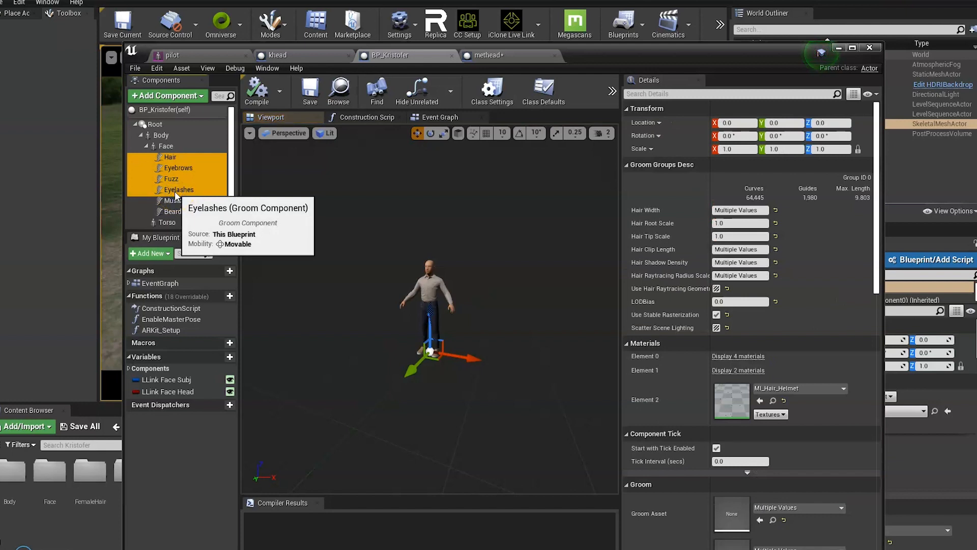
mouse_move(185, 183)
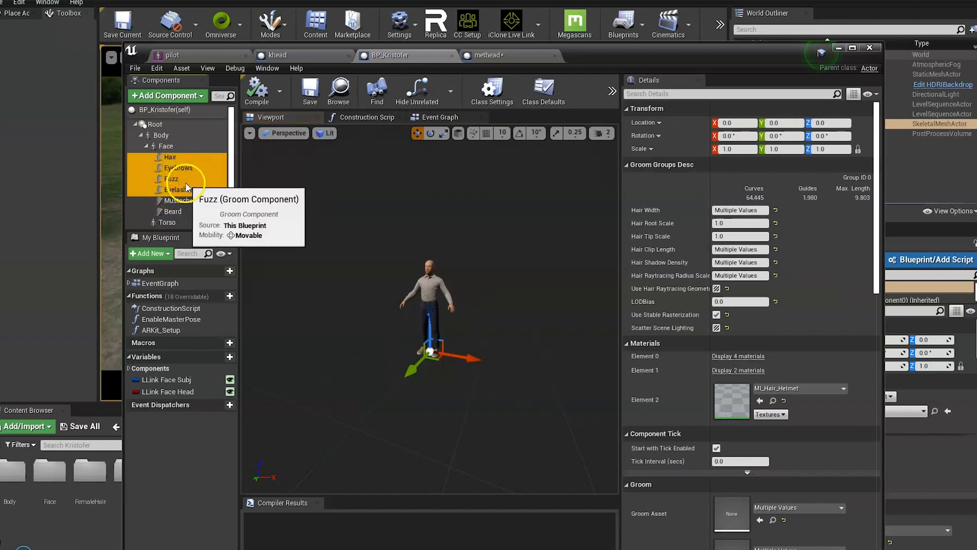
mouse_move(219, 178)
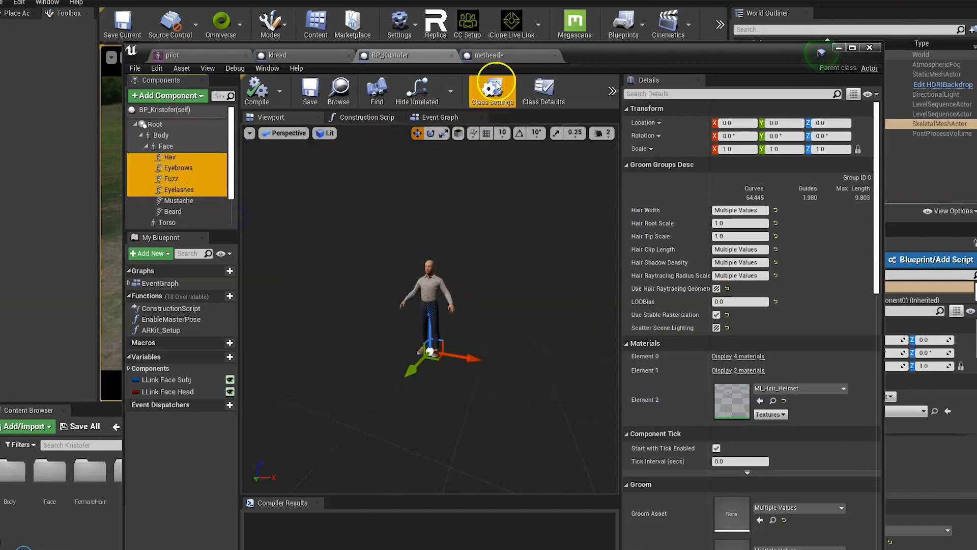
left_click(485, 56)
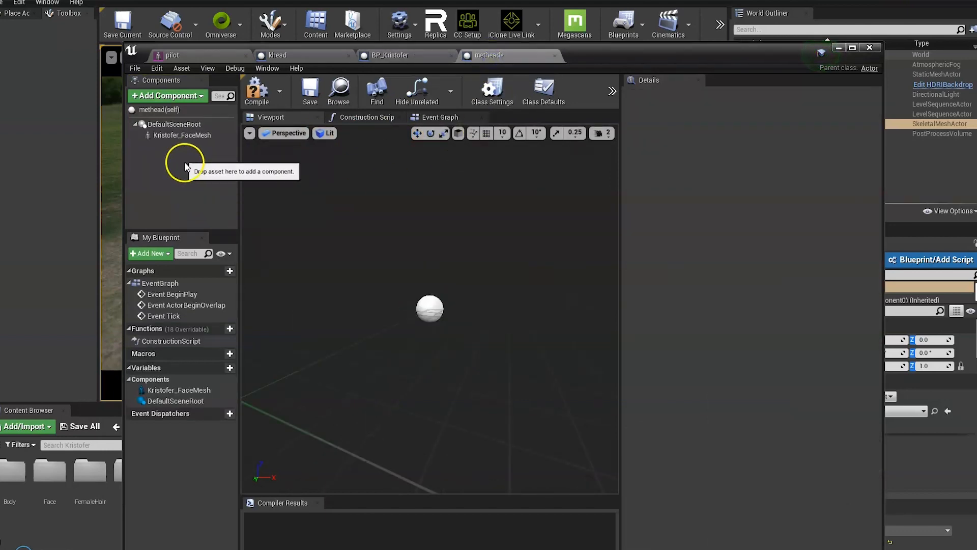
left_click(155, 146)
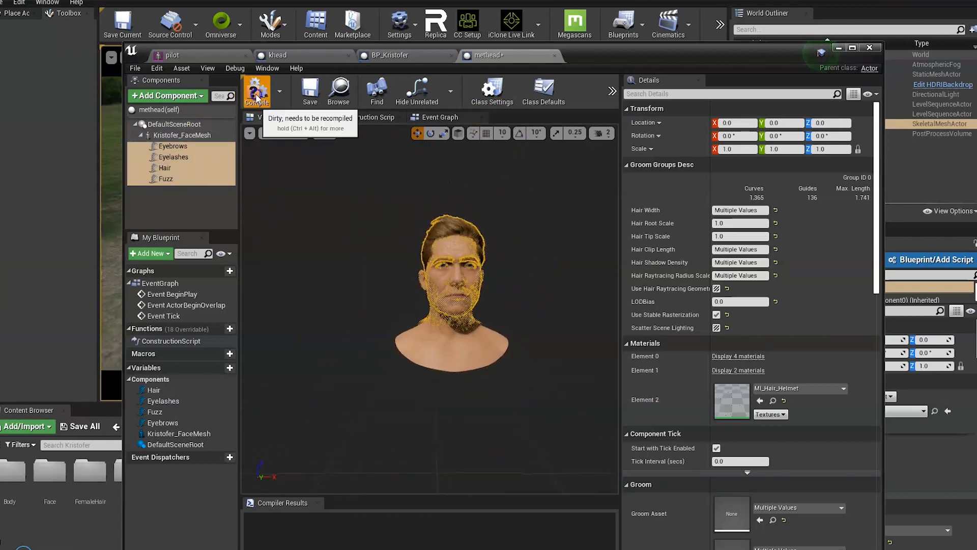
left_click(257, 91)
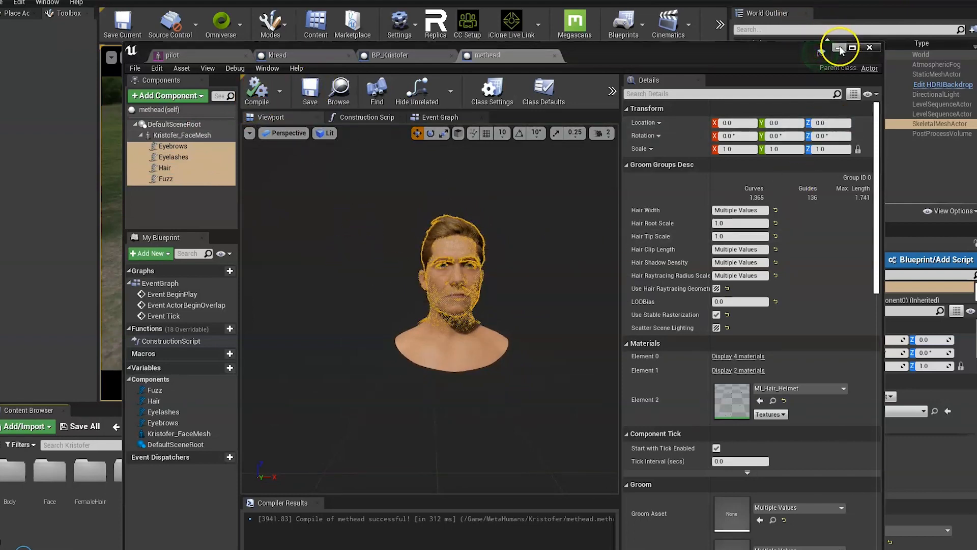
Place methead in the level and attach it to pilot at socket neck_01.
left_click(870, 47)
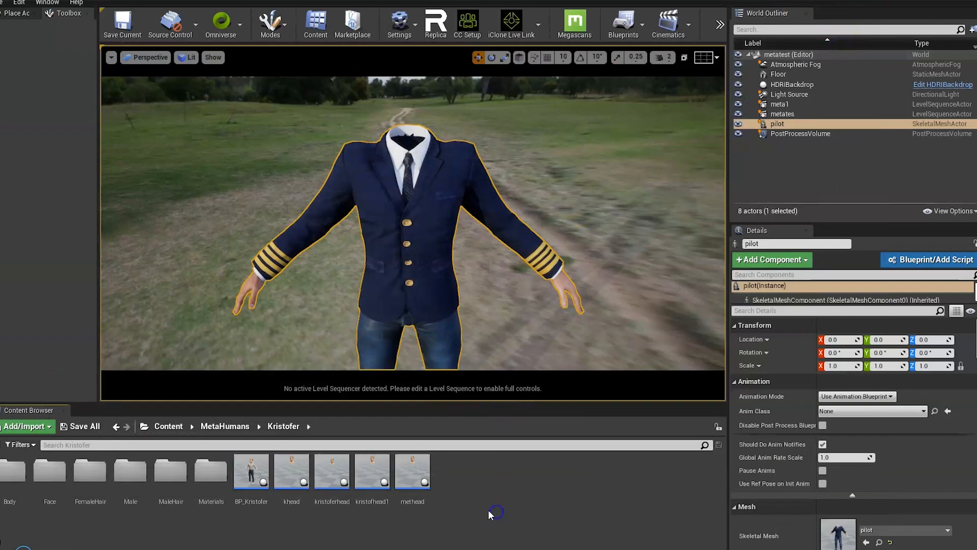
mouse_move(413, 472)
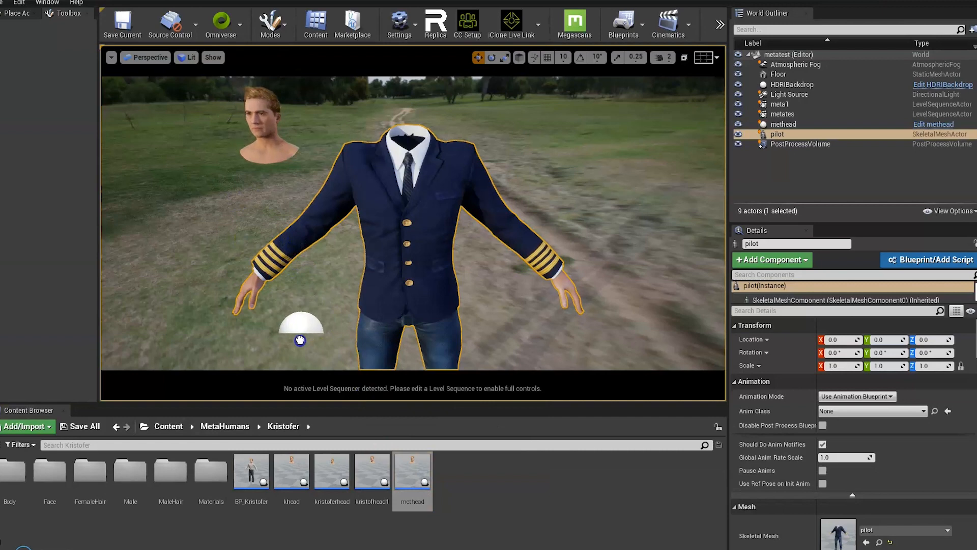
left_click(784, 123)
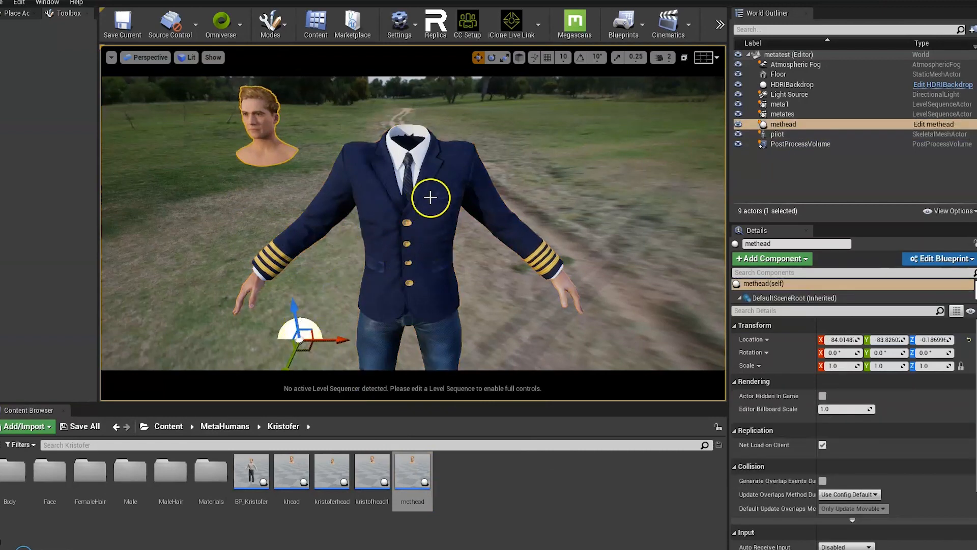
left_click(778, 134)
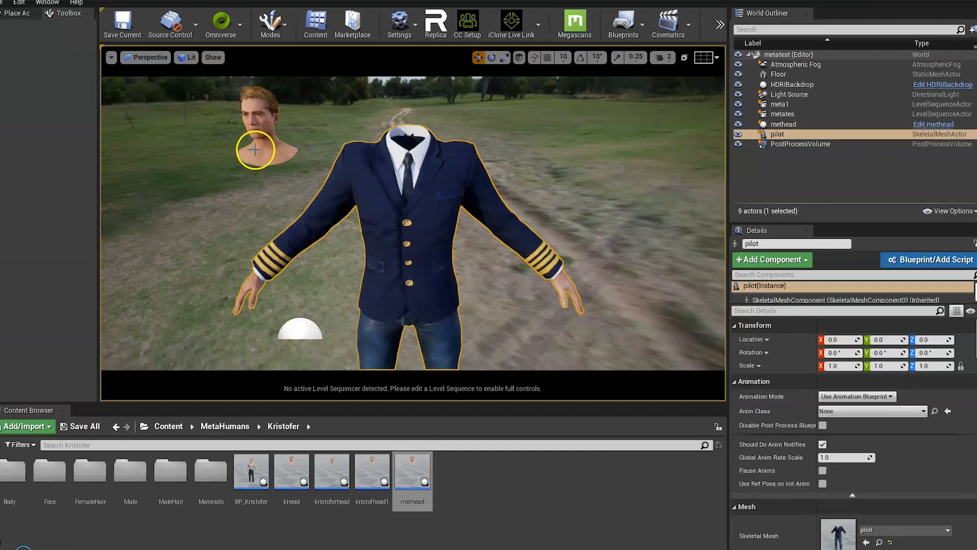
left_click(784, 123)
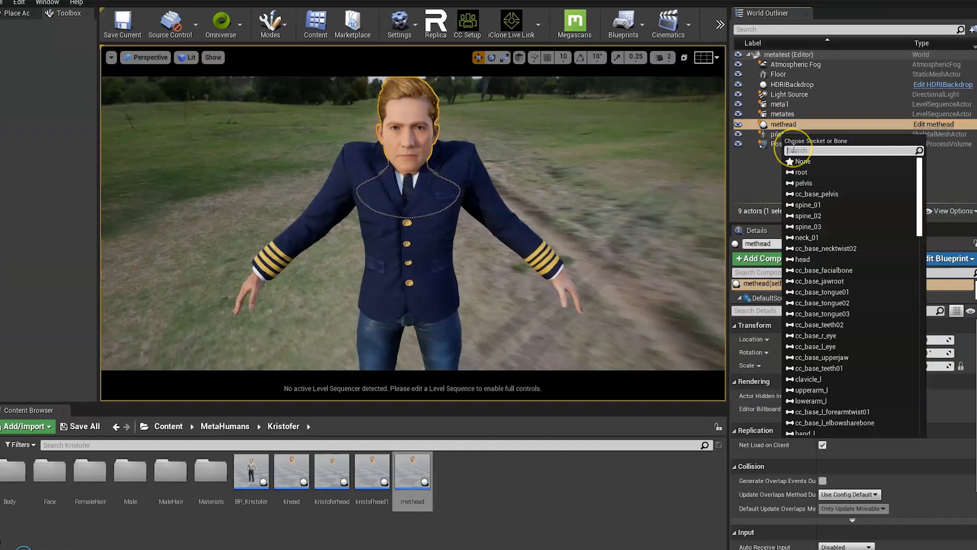
type("nec")
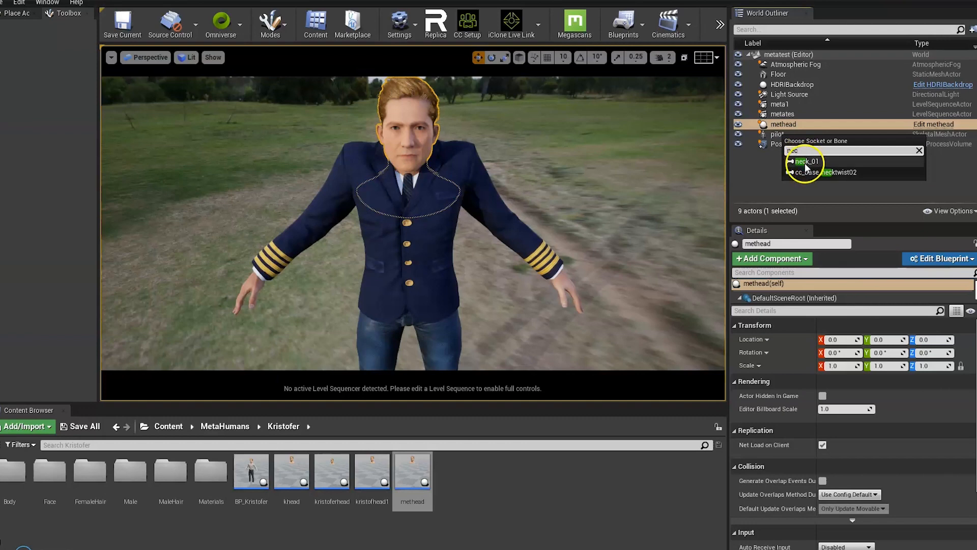
left_click(807, 161)
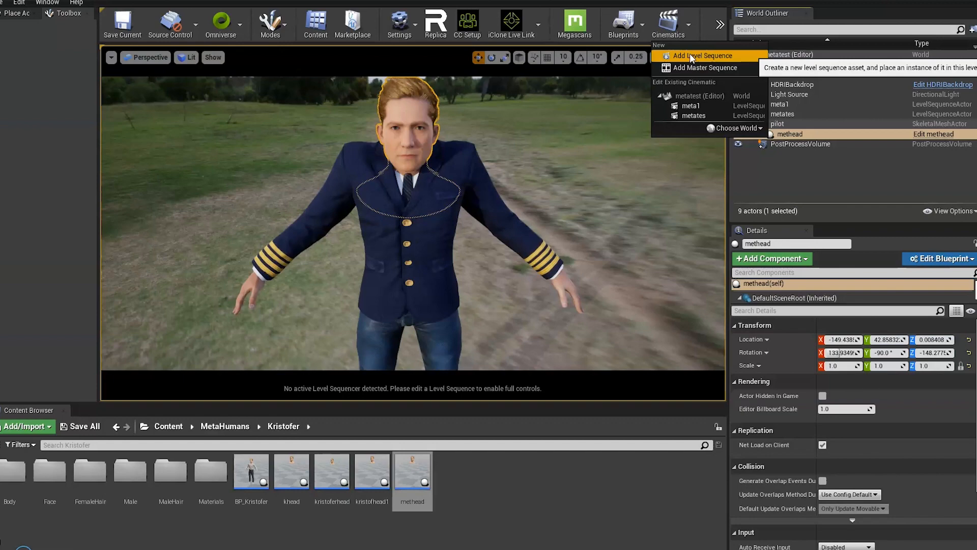
Save a new level sequence as 'mettest' and add methead and pilot to it.
left_click(703, 56)
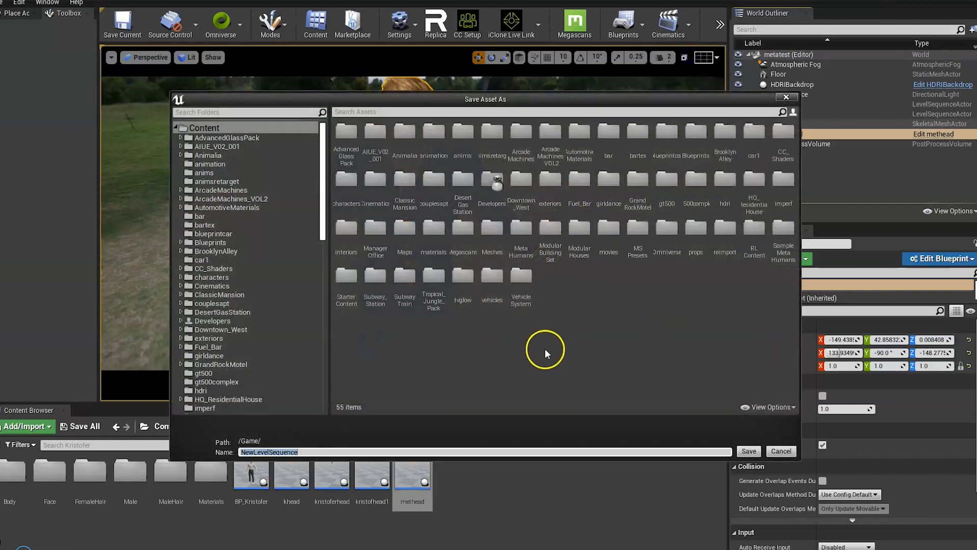
mouse_move(547, 351)
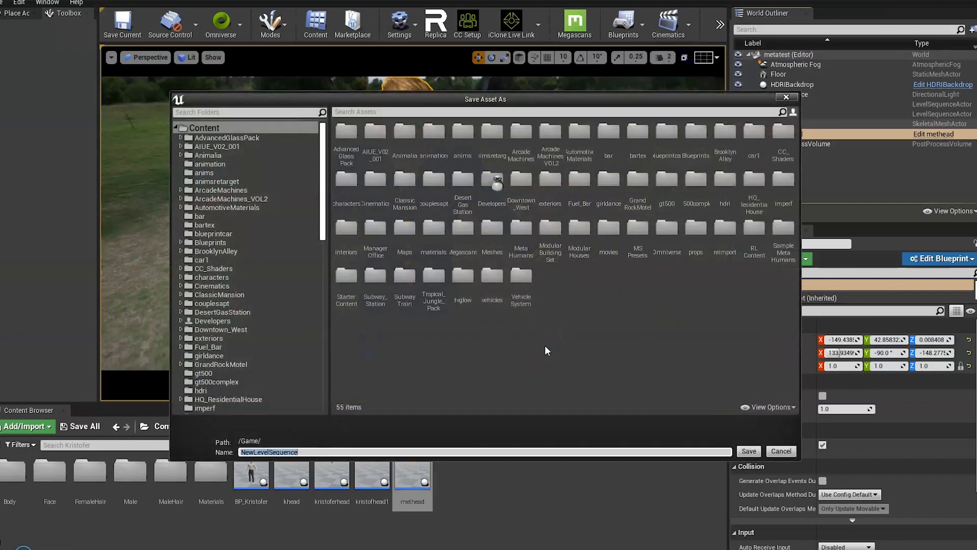
type("mettest")
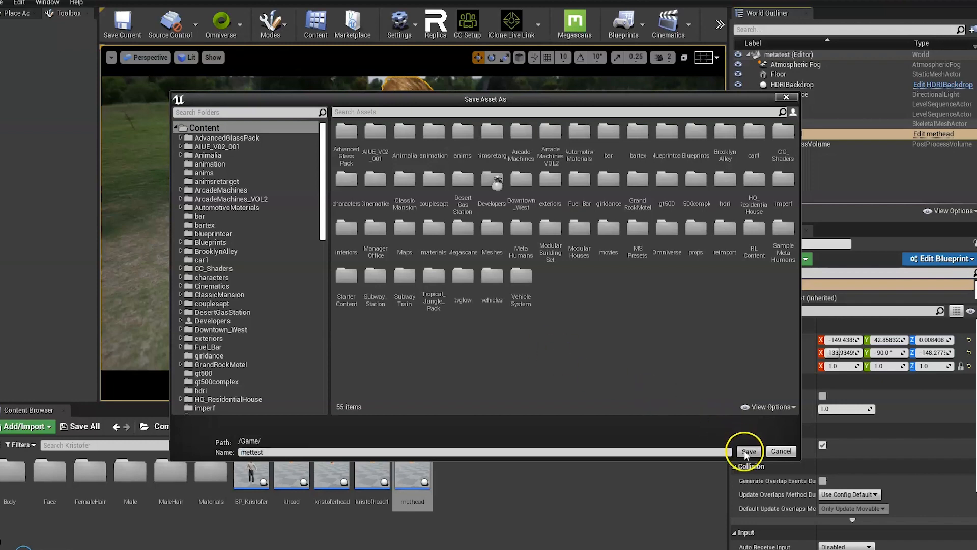
left_click(749, 451)
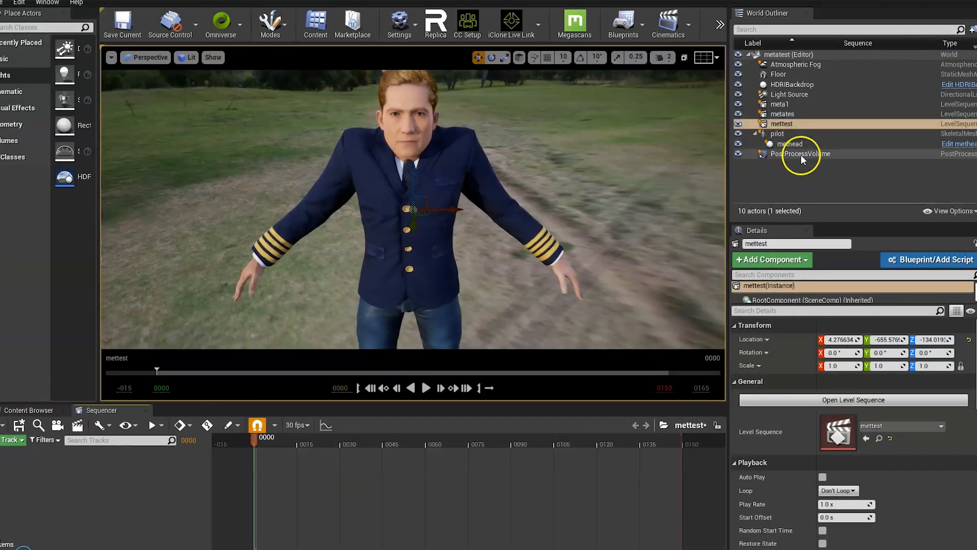
left_click(778, 133)
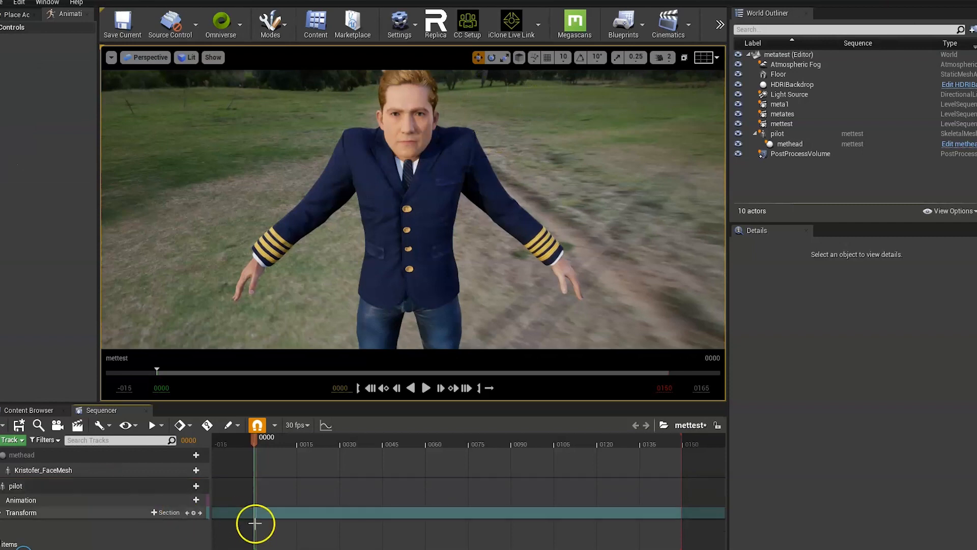
Animate Kristofer_FaceMesh with BP_Hudson_Scene_1_05_0 and nudge methead's location to seat the head.
left_click(42, 470)
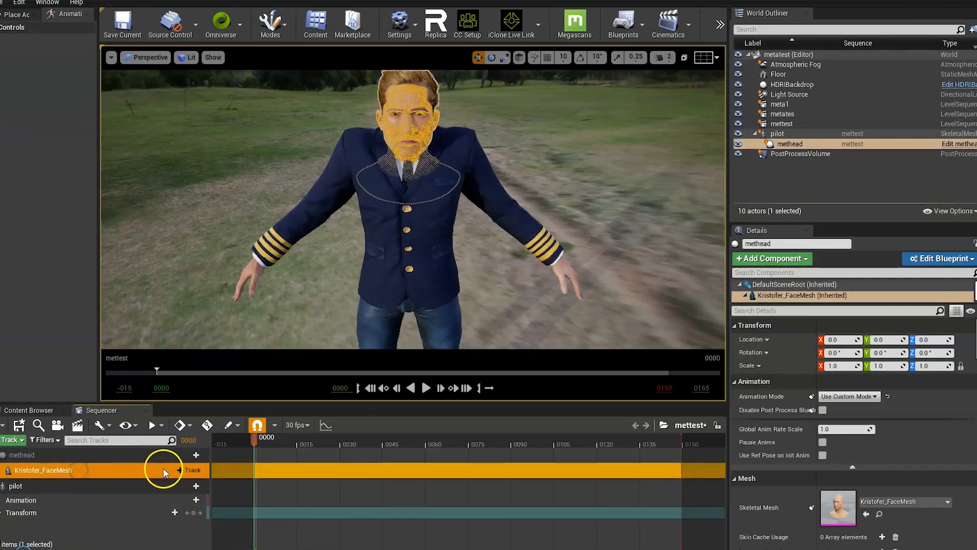
left_click(187, 470)
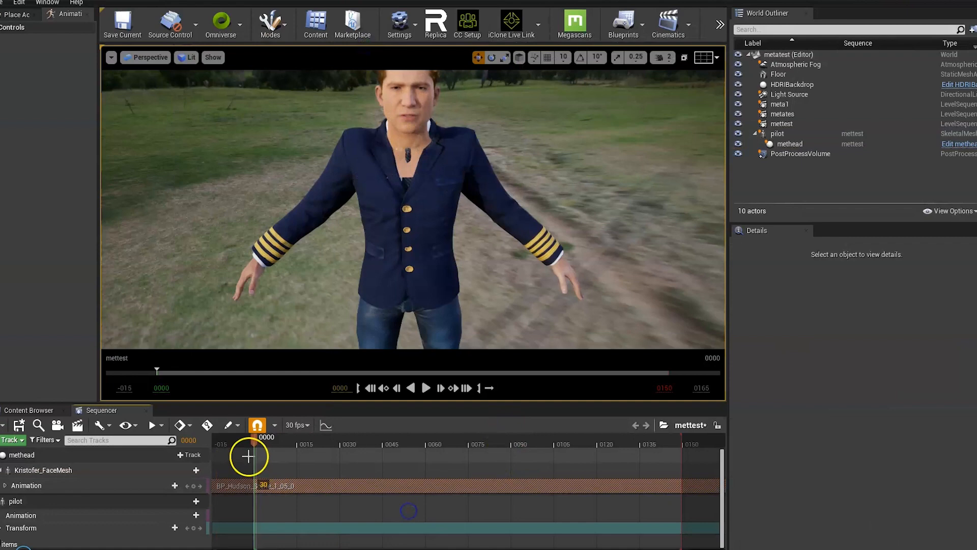
left_click_drag(248, 455, 392, 429)
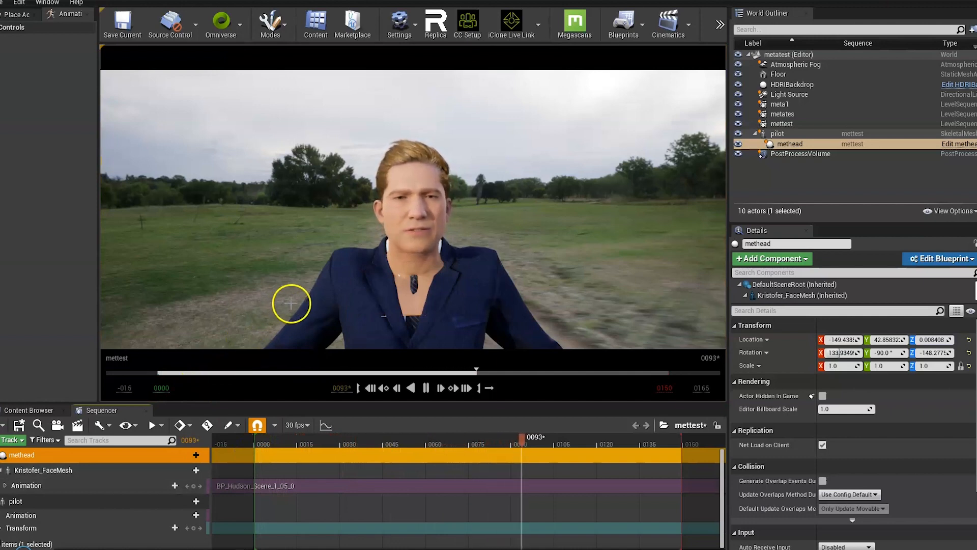
left_click(287, 445)
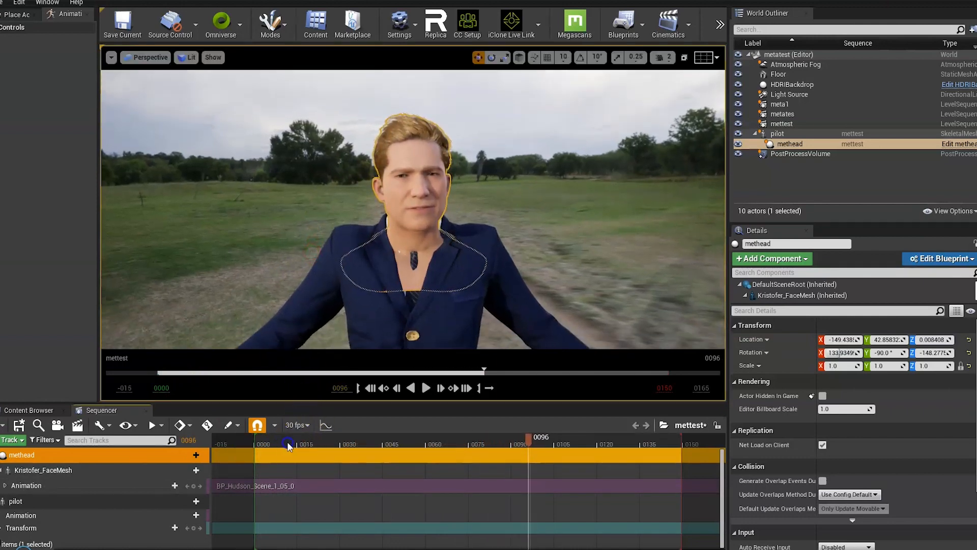
left_click(426, 388)
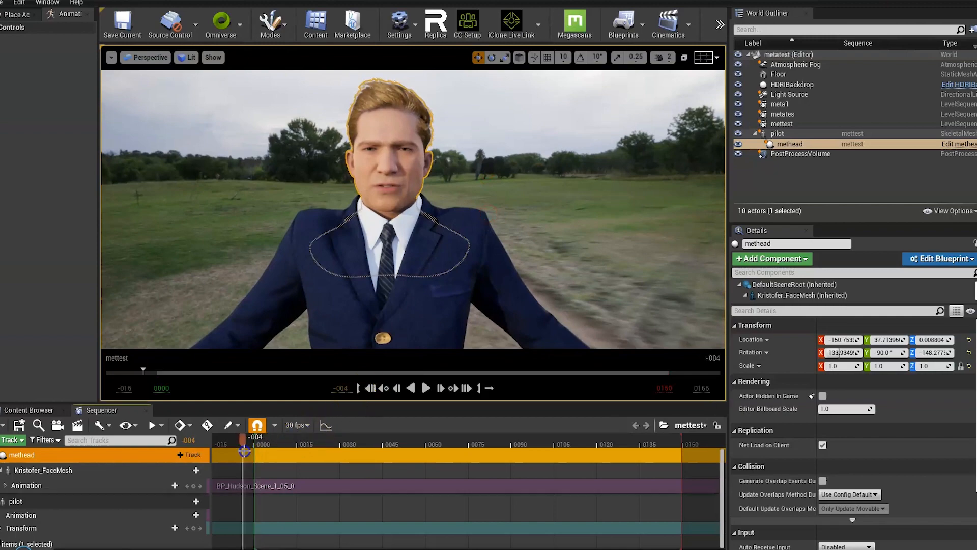
left_click(426, 388)
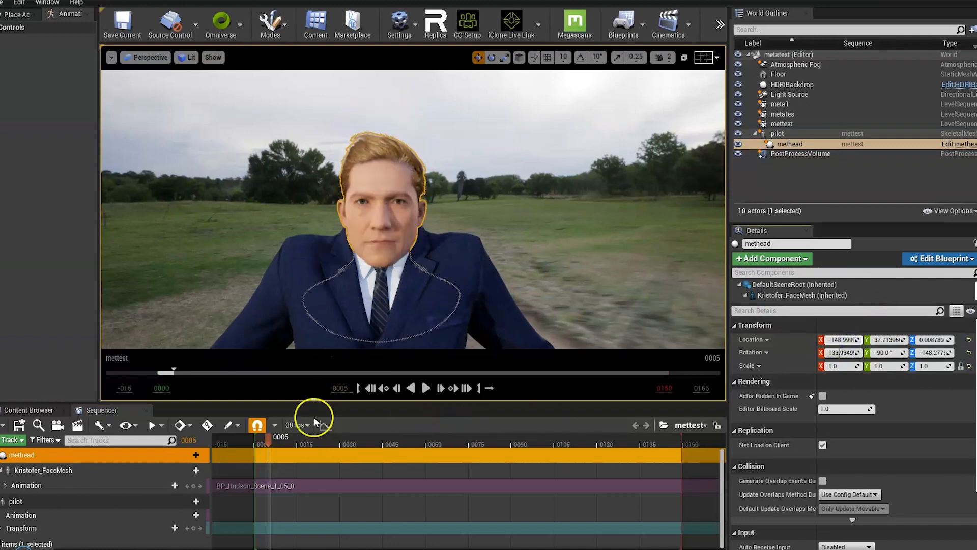
Give the pilot track the pilotdance animation, extend playback to frame 564, and scrub.
left_click(428, 388)
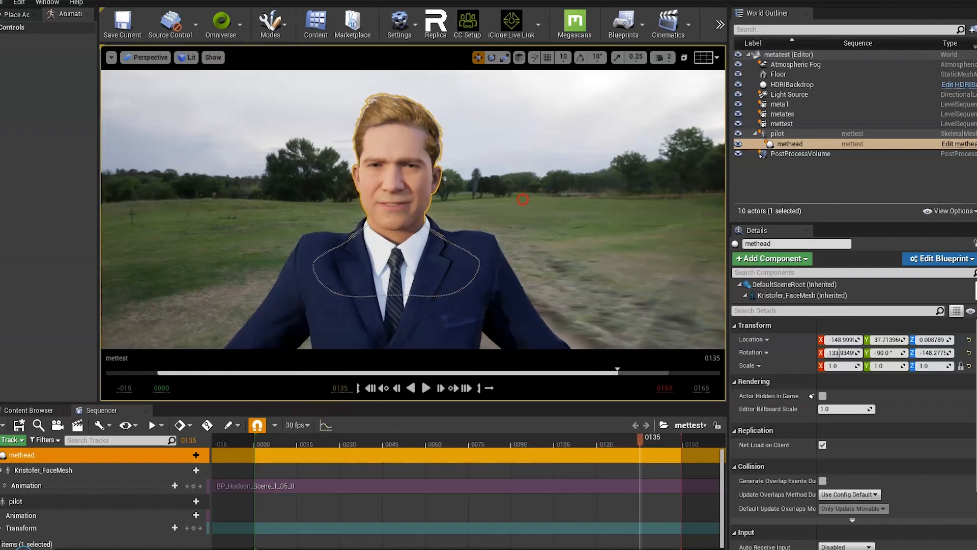
left_click(777, 133)
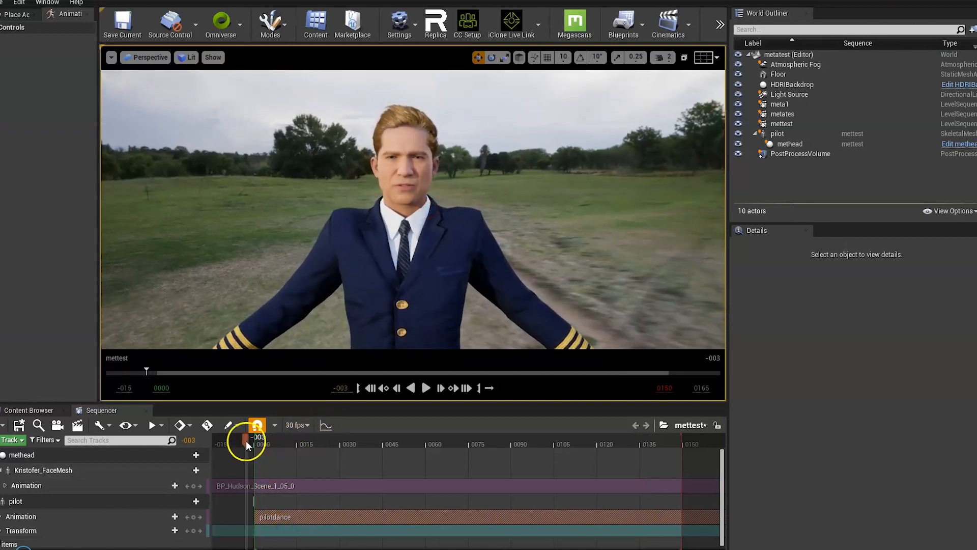
left_click(426, 388)
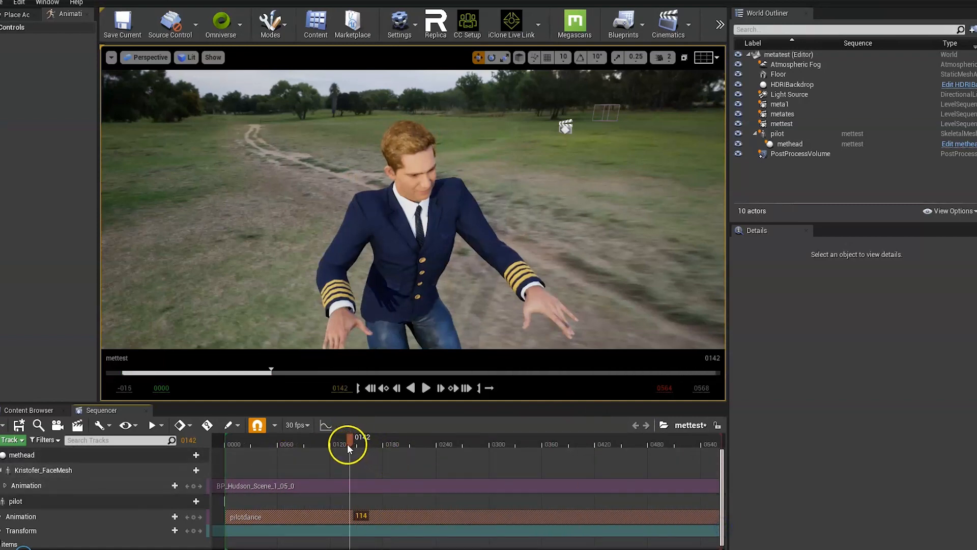
left_click(426, 388)
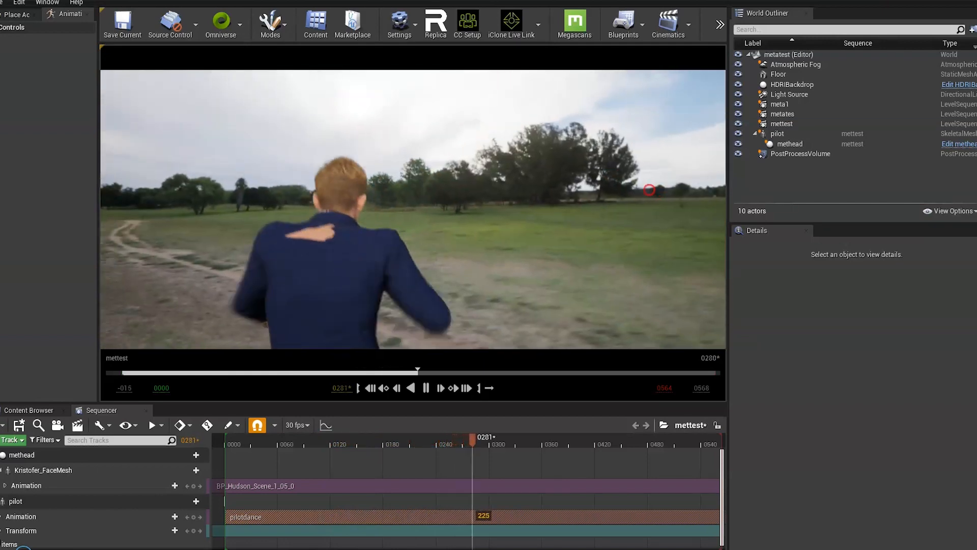
Set methead's scale to 0.975, adjust its Location X, and replay from the start.
left_click_drag(474, 444, 456, 444)
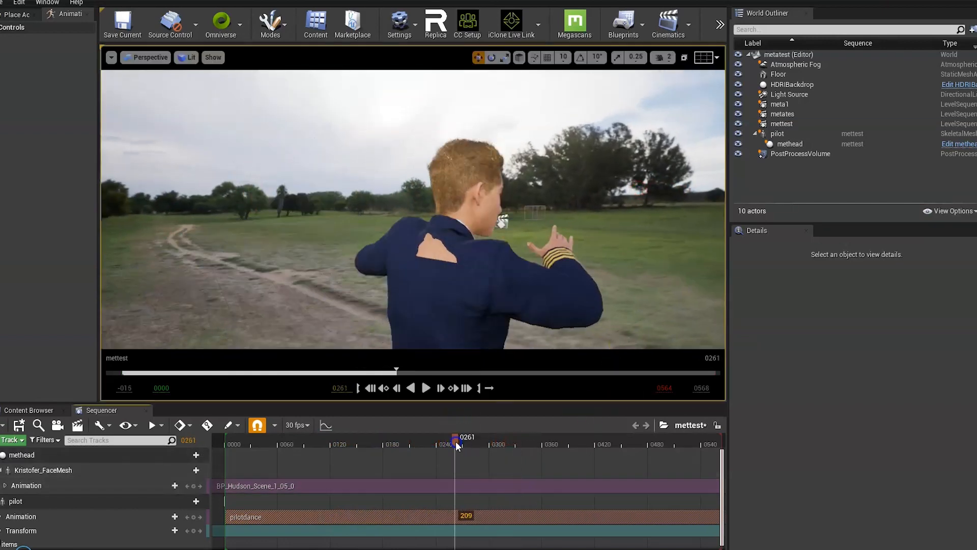
left_click_drag(455, 437, 462, 436)
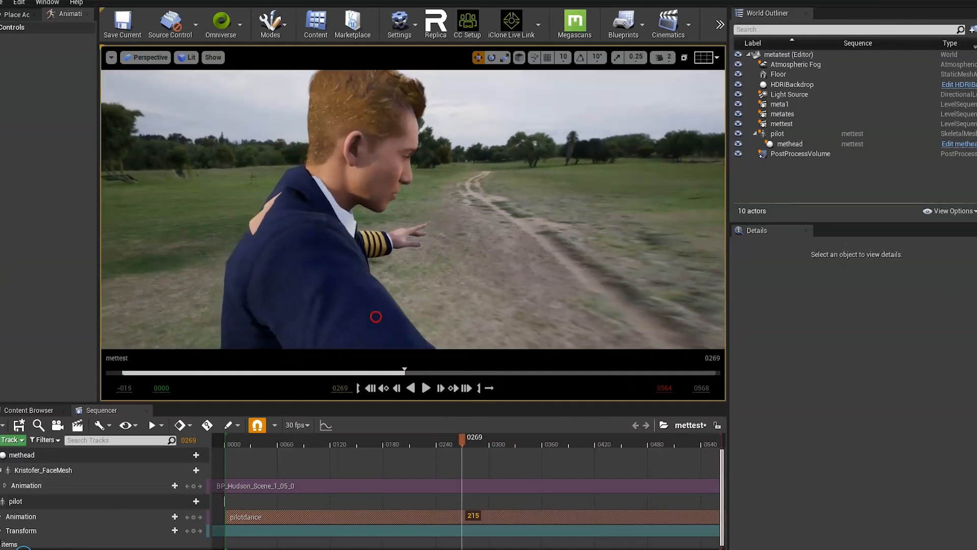
left_click(790, 144)
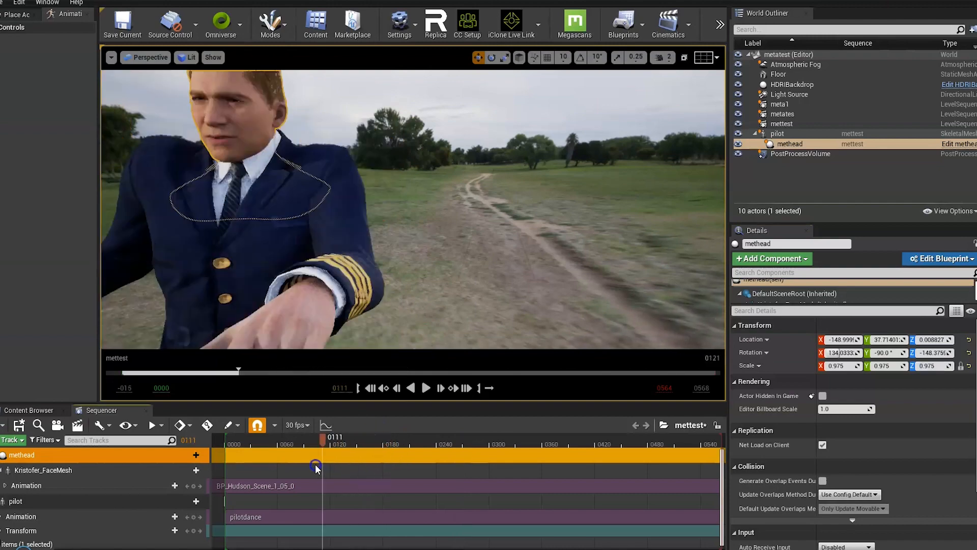
left_click_drag(314, 440, 310, 440)
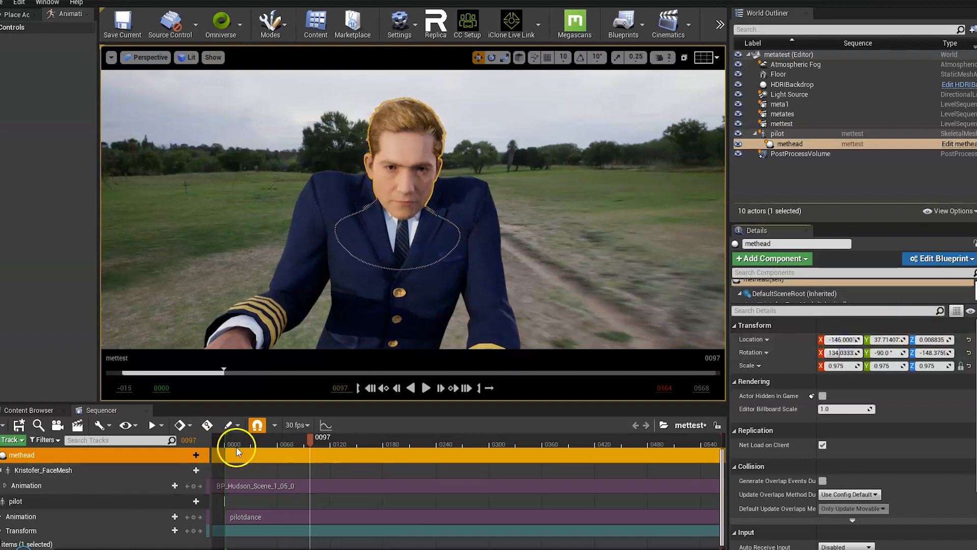
left_click(427, 387)
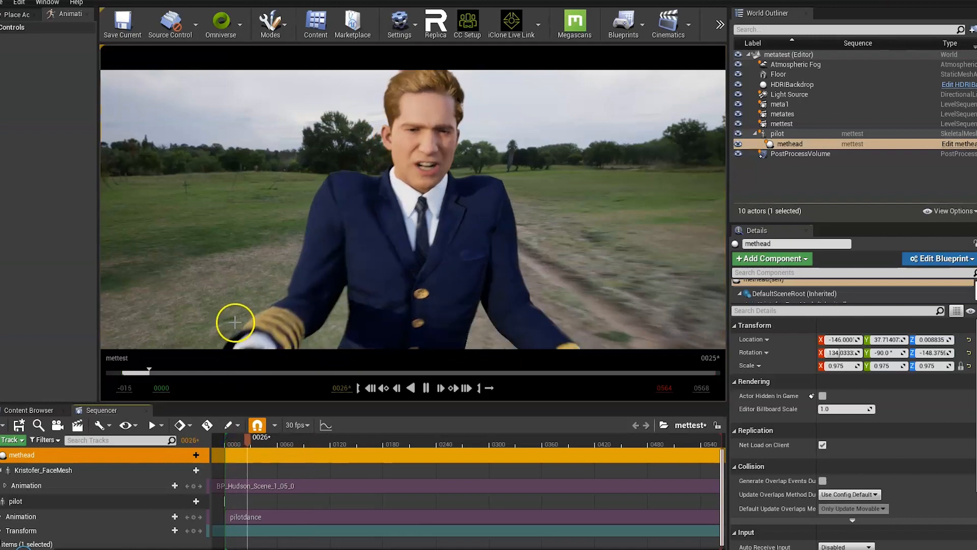